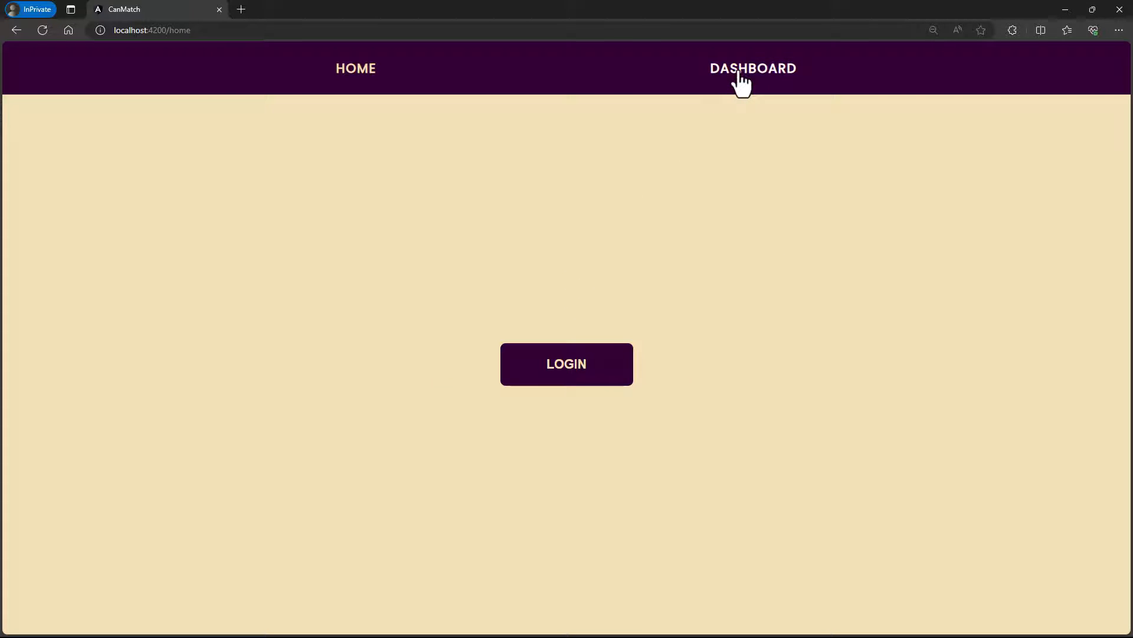
Visit the dashboard logged out, return home, log in, and open the dashboard again
left_click(753, 69)
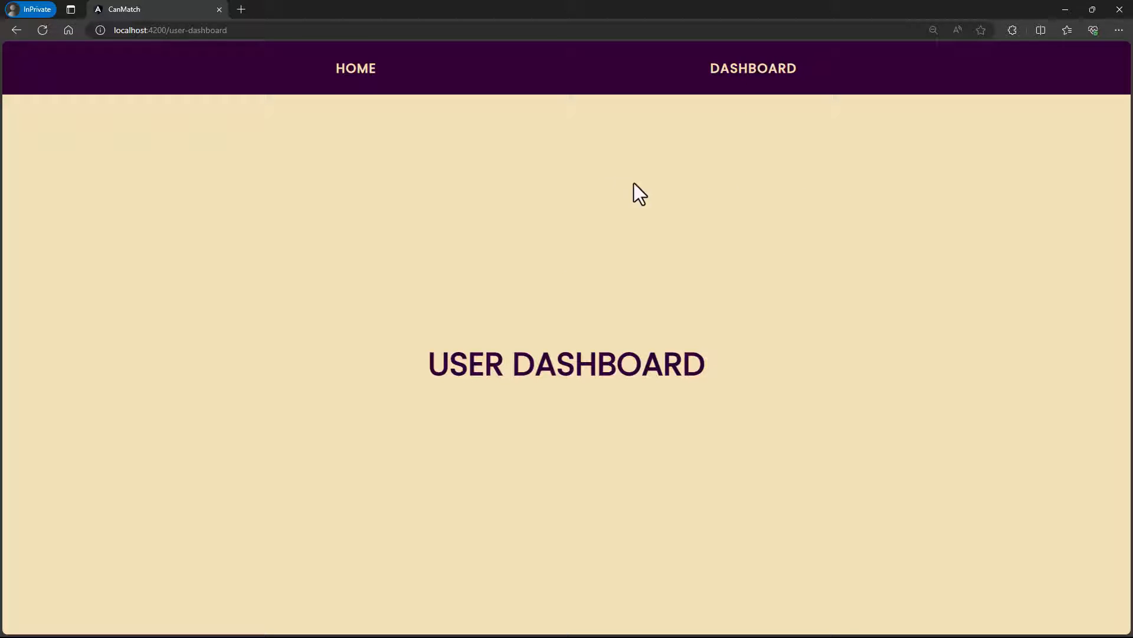
left_click(356, 68)
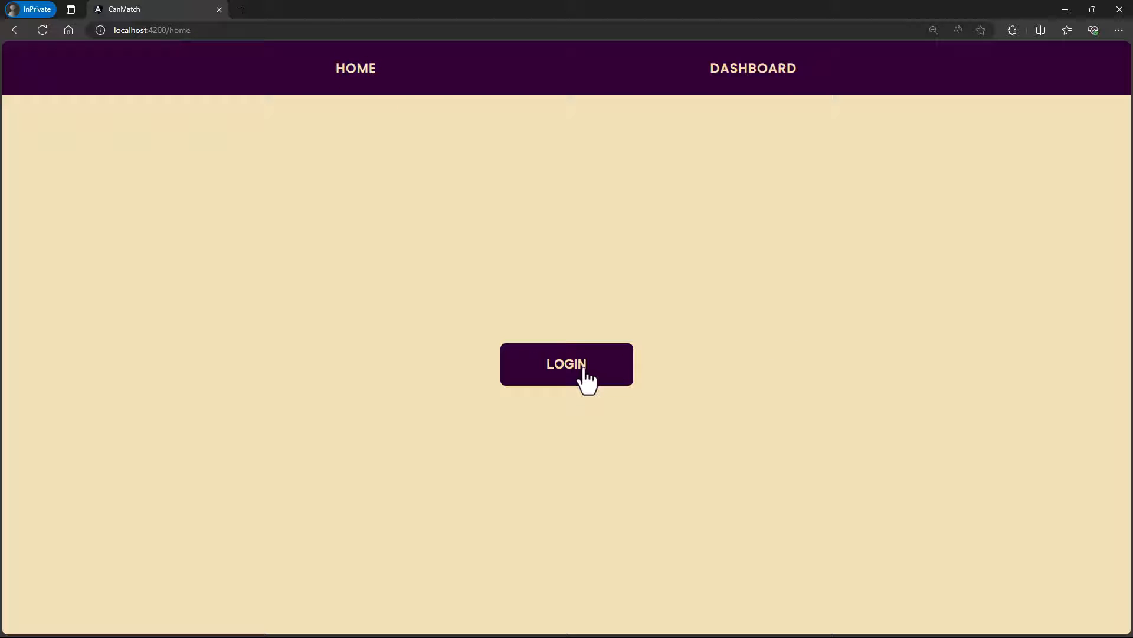
left_click(566, 364)
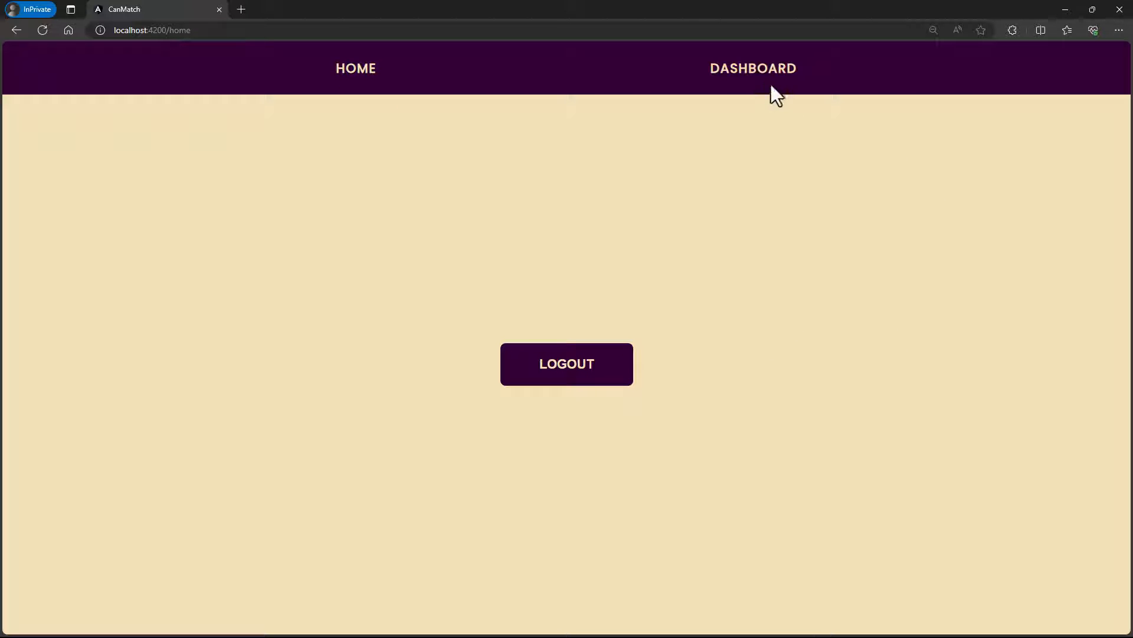
left_click(754, 67)
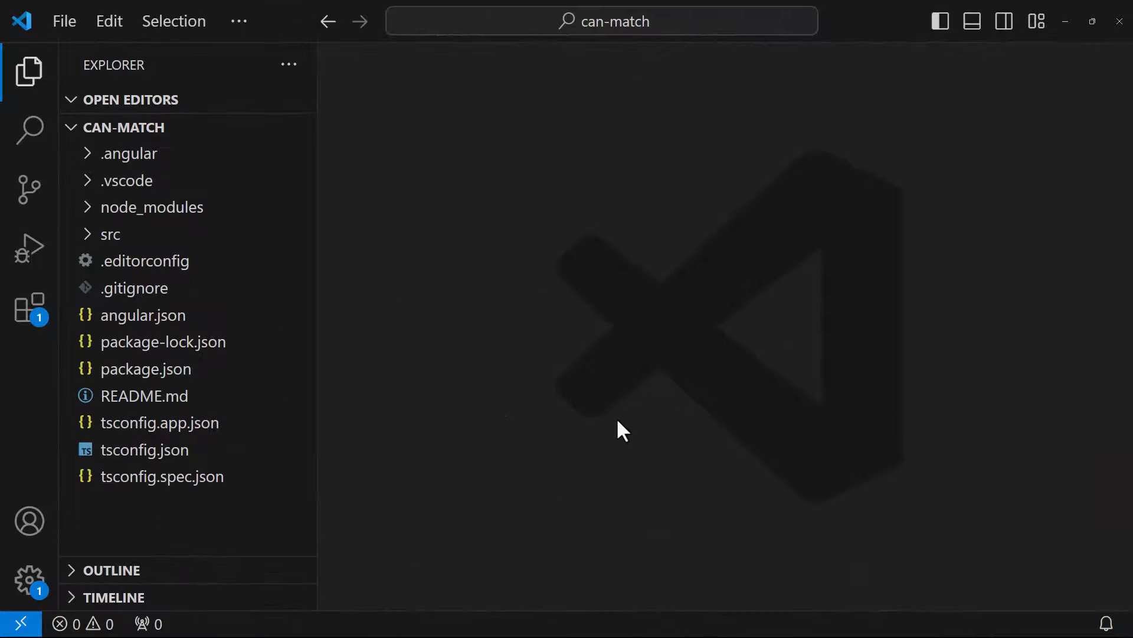
Expand the src/app folders and open app-routing.module.ts
left_click(110, 234)
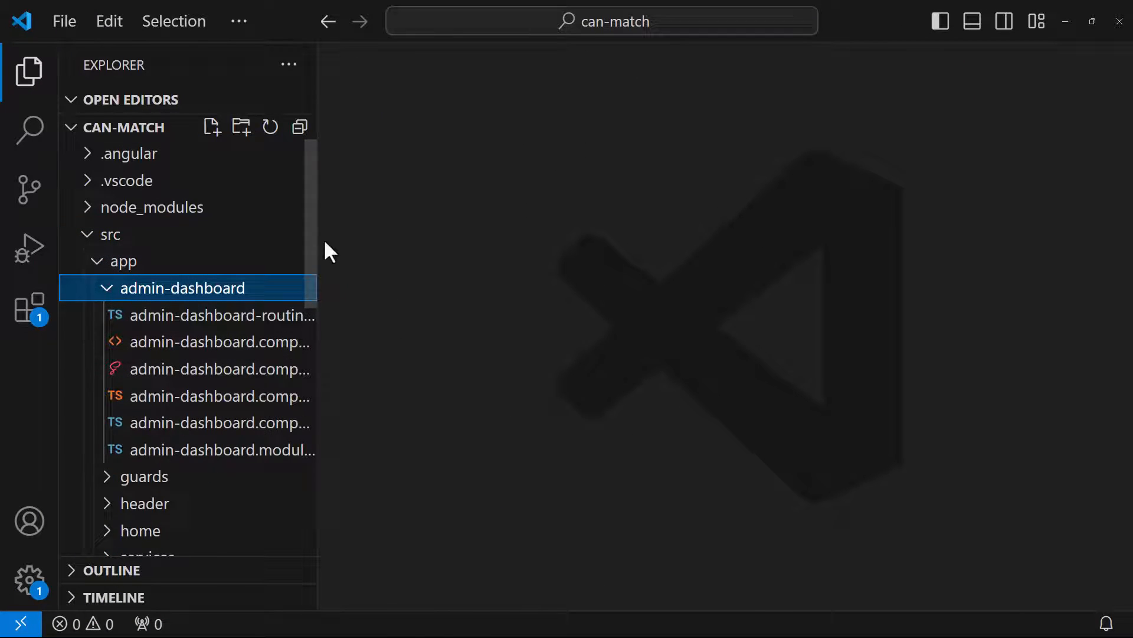
left_click(175, 462)
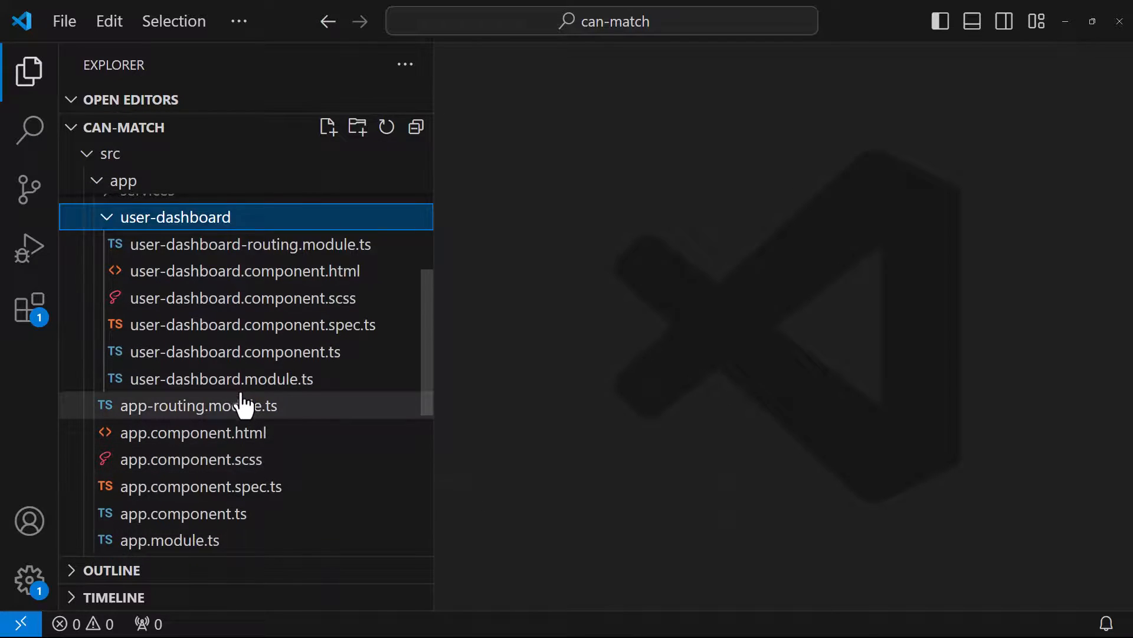
double_click(198, 405)
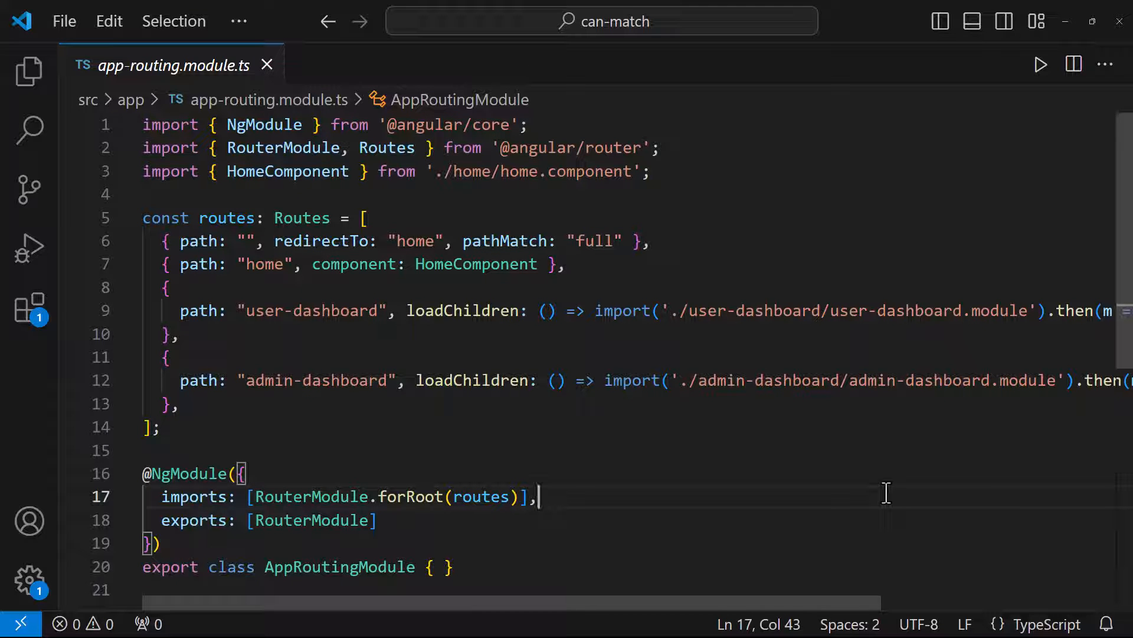
Open header.component.ts, then load localhost:4200/admin-dashboard in Edge
left_click(29, 70)
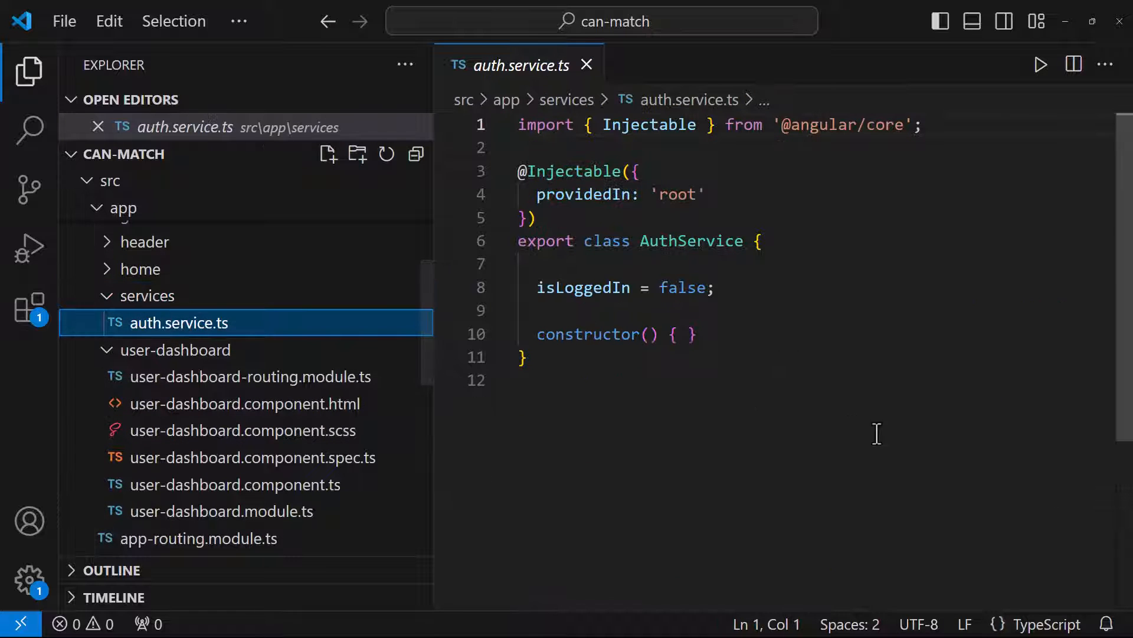
left_click(140, 269)
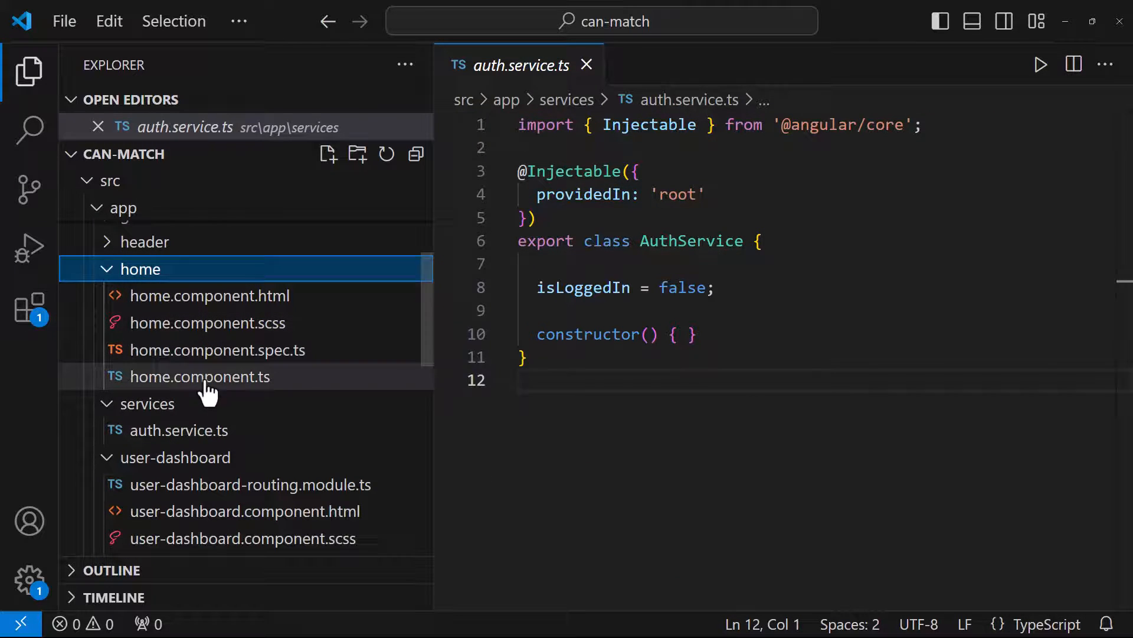
left_click(199, 376)
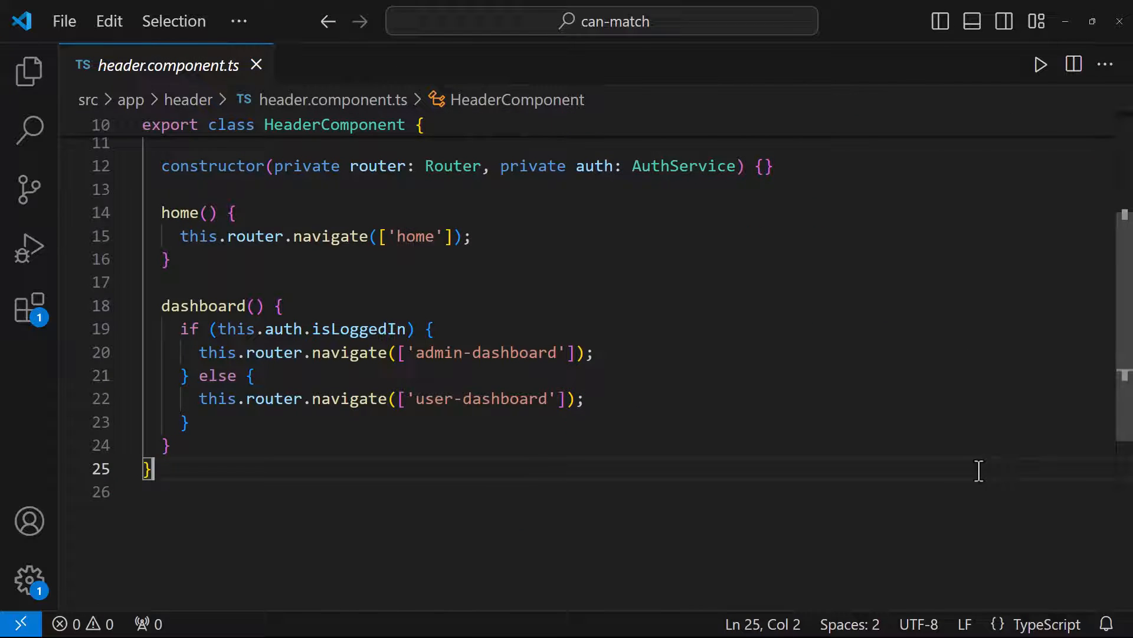
mouse_move(569, 460)
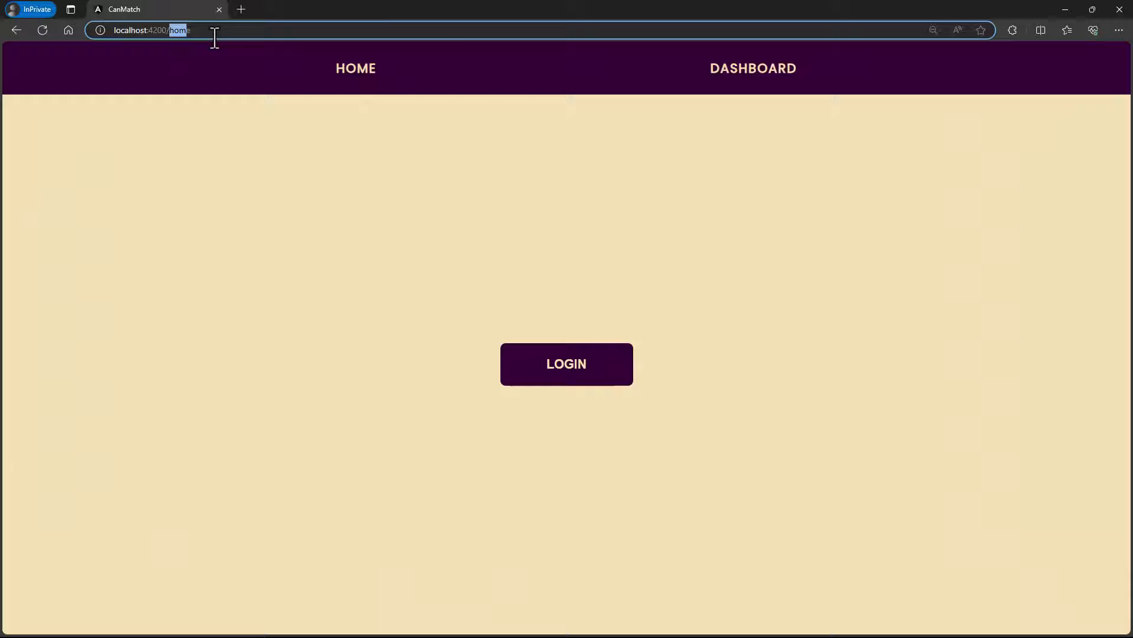
type("admin-dashboard")
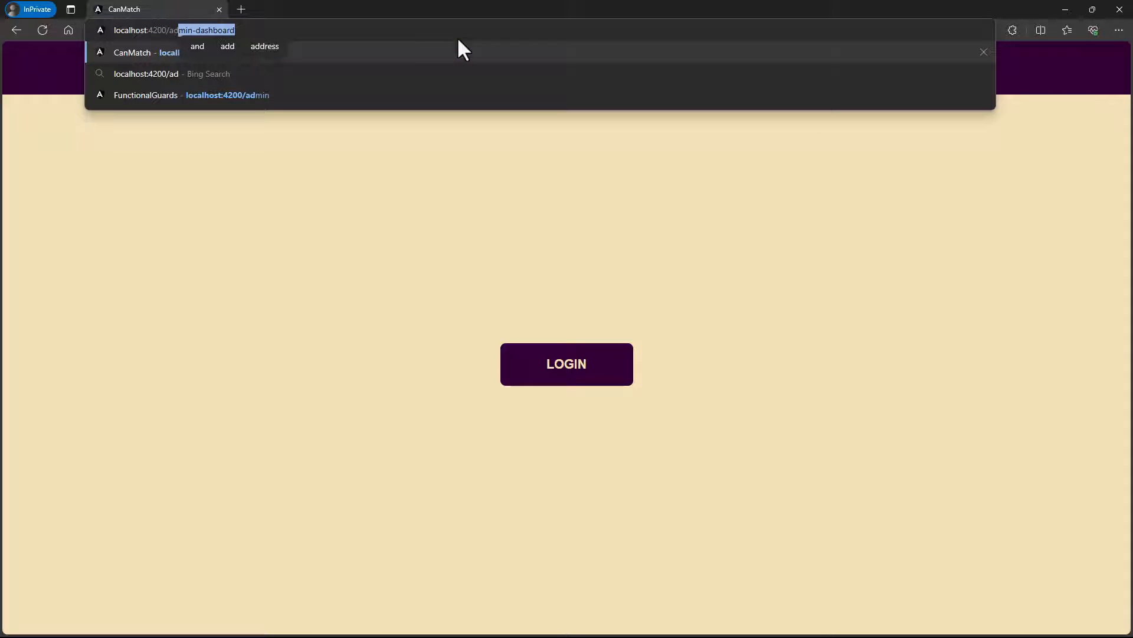
key("Enter")
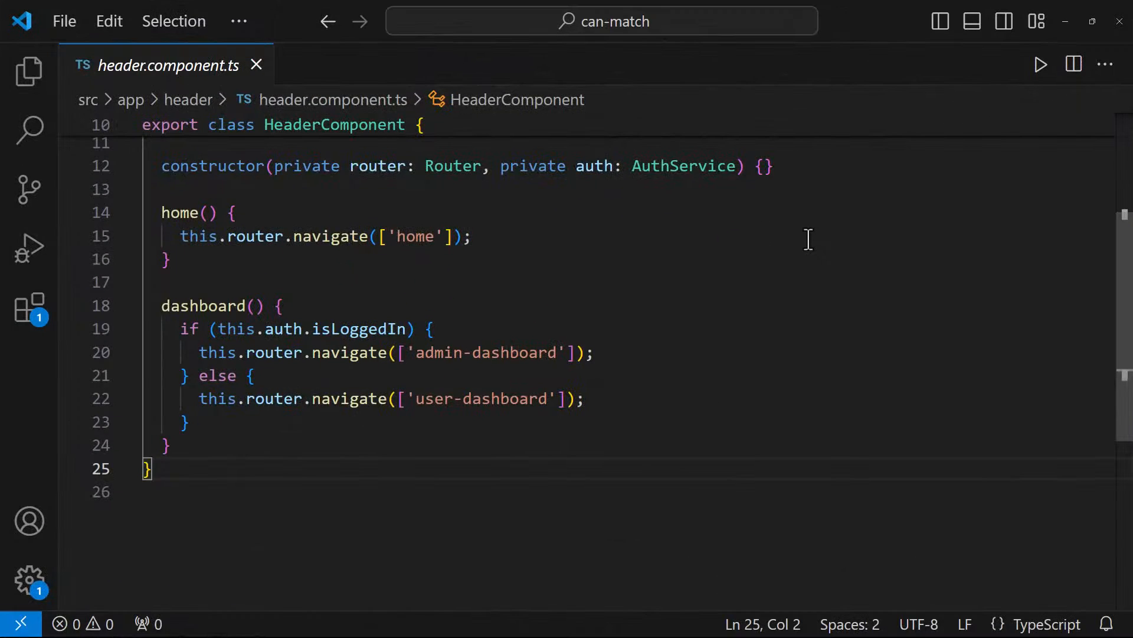
Add canLoad: [loadGuard] to the admin route and import loadGuard from load.guard.ts
left_click(27, 69)
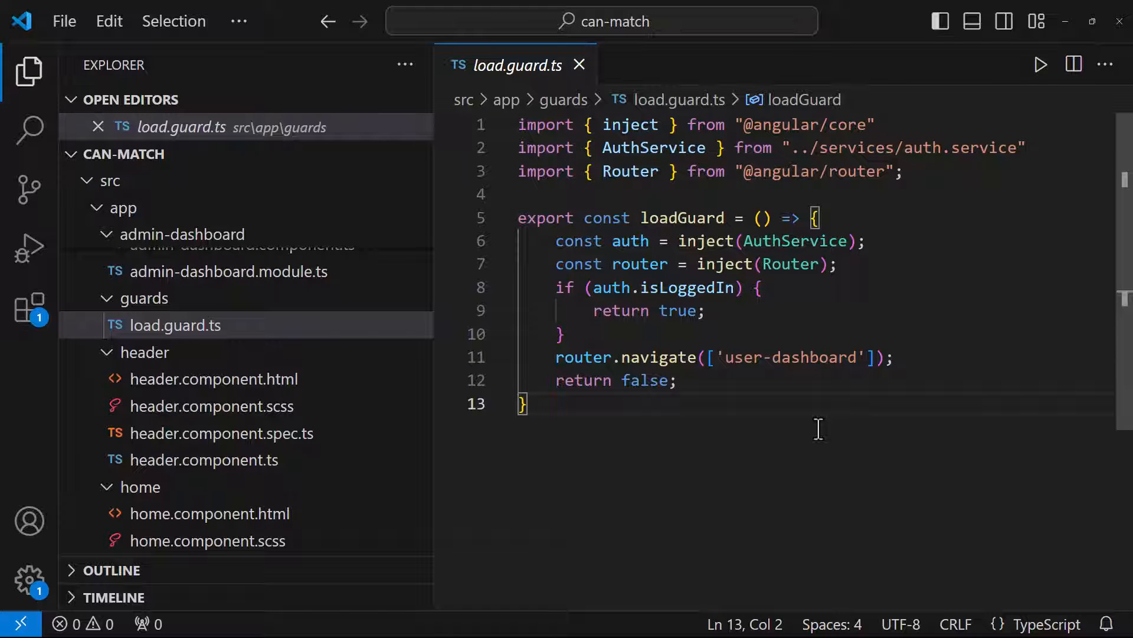
double_click(683, 218)
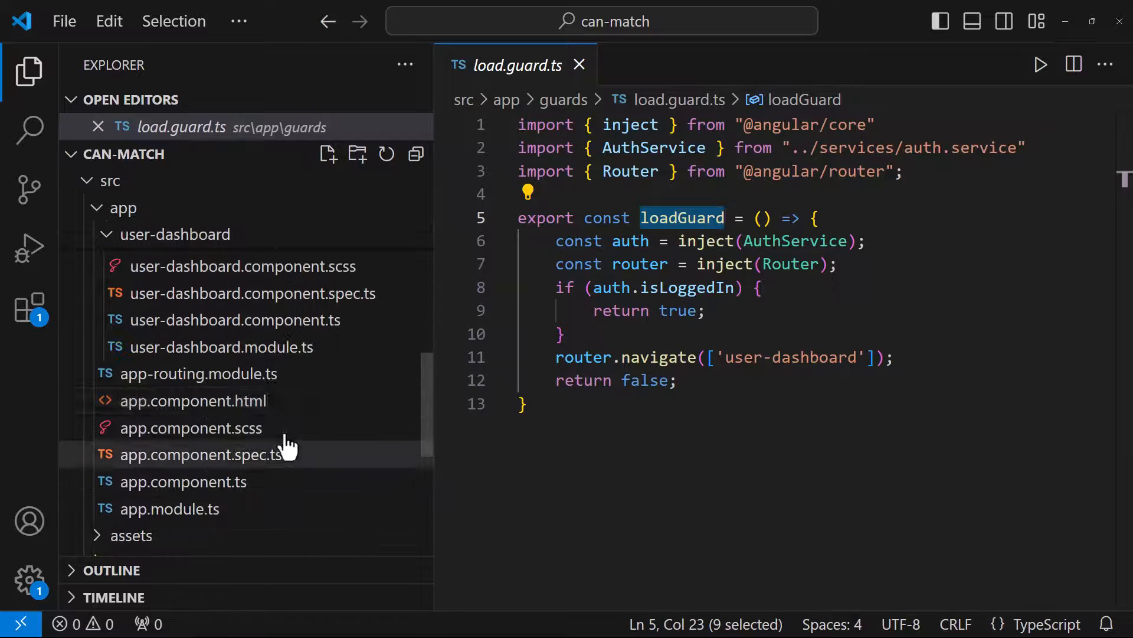
left_click(199, 373)
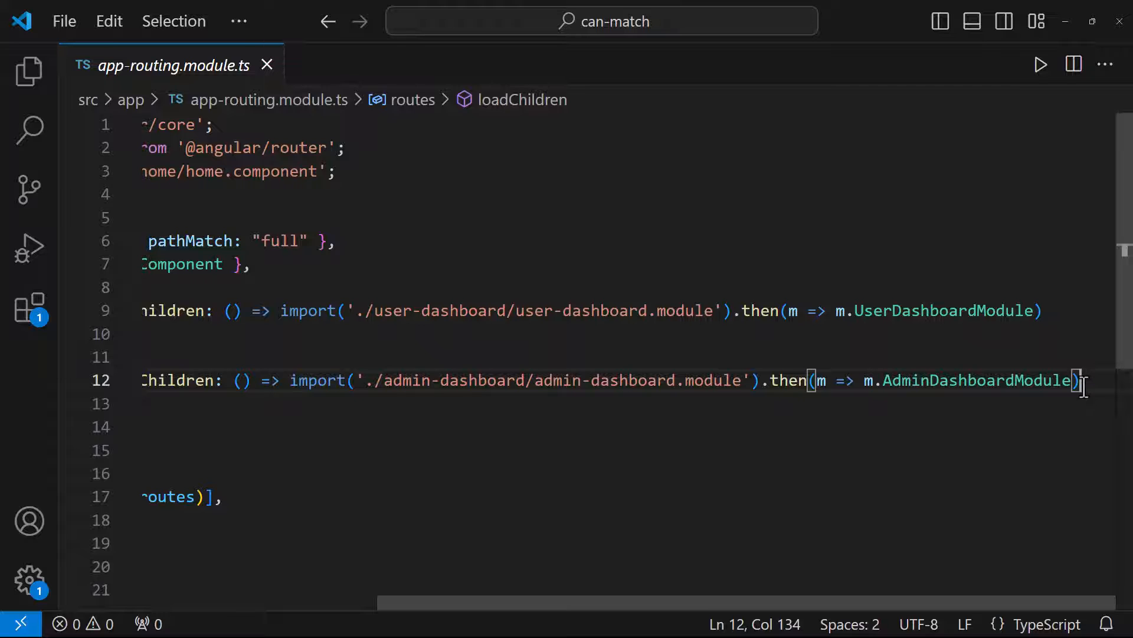
type(", canLoad:")
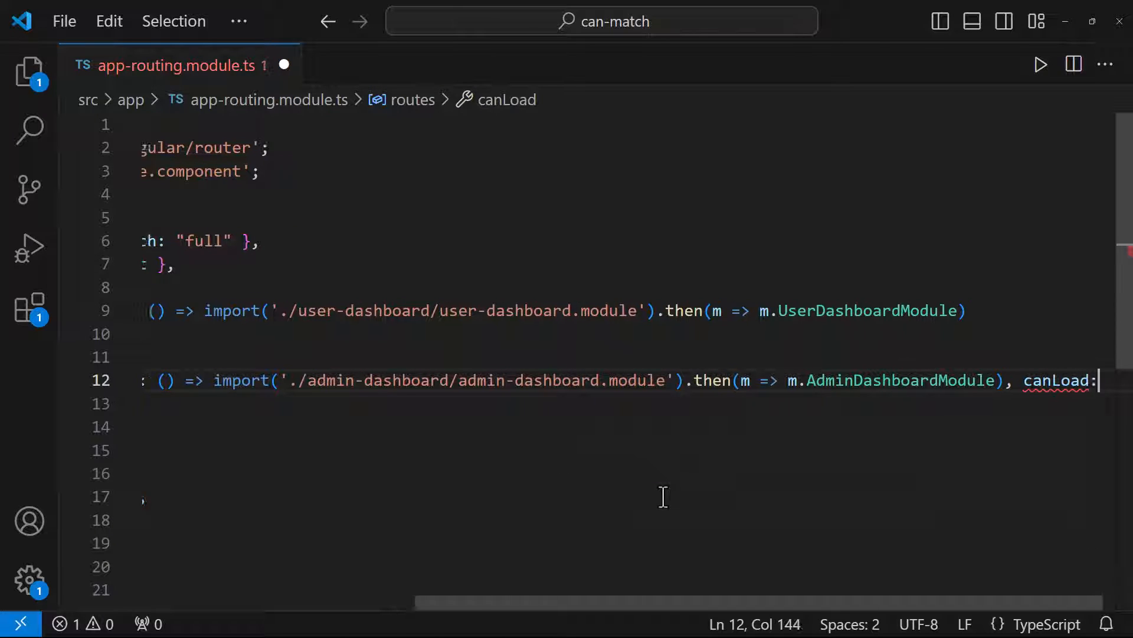
type("[]")
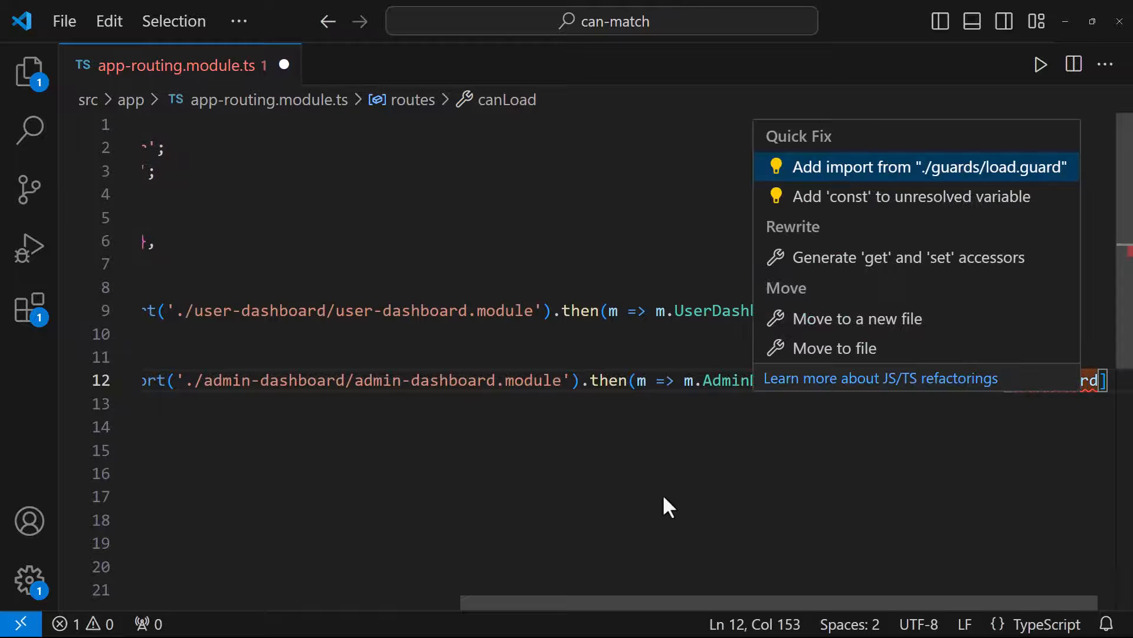
left_click(928, 166)
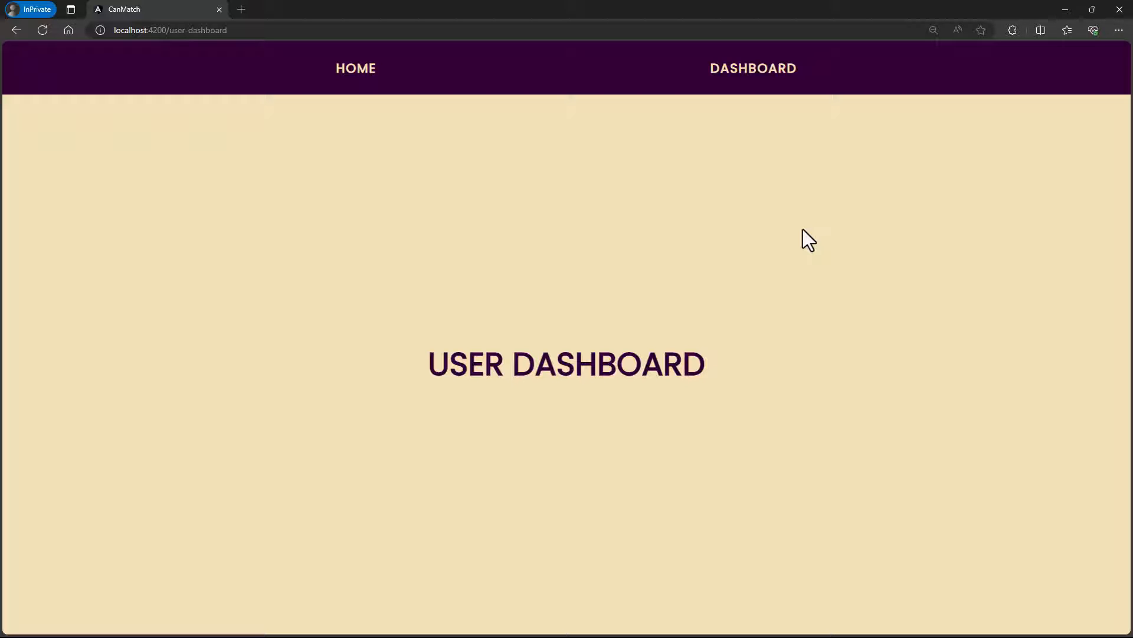
mouse_move(707, 214)
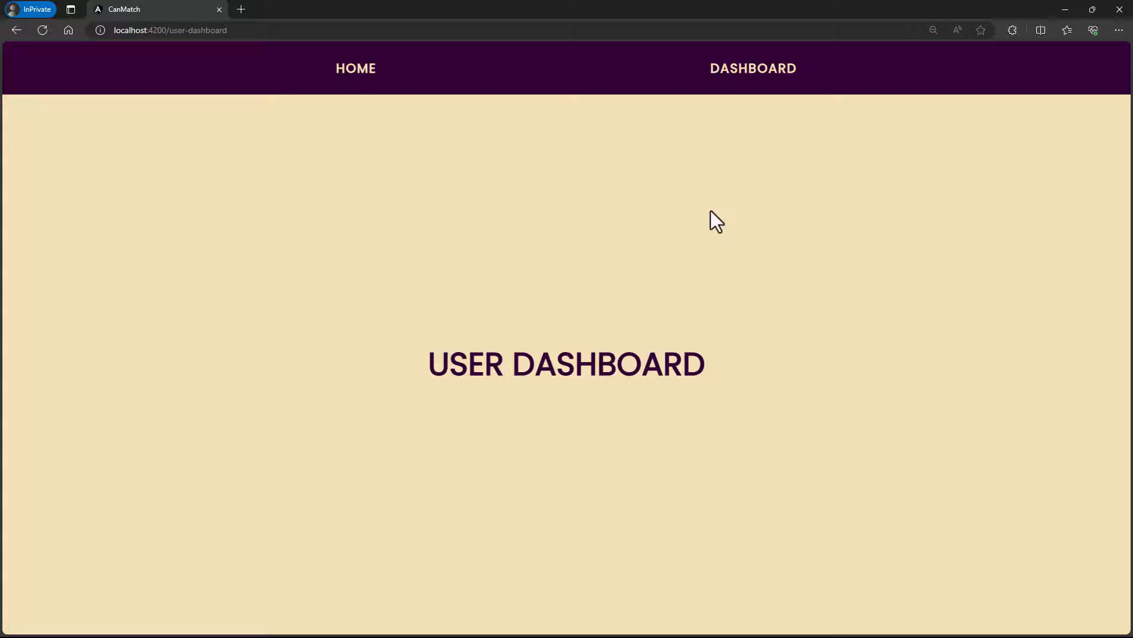
Open DevTools, clear the Network log, visit the dashboard, go home and log out
key("F12")
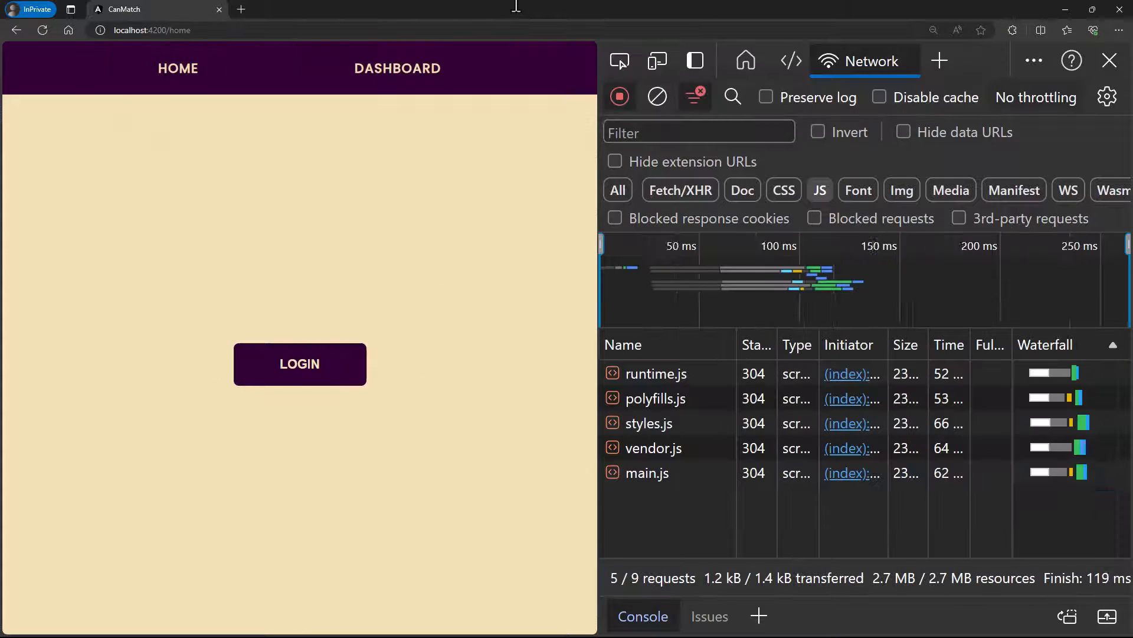
left_click(657, 96)
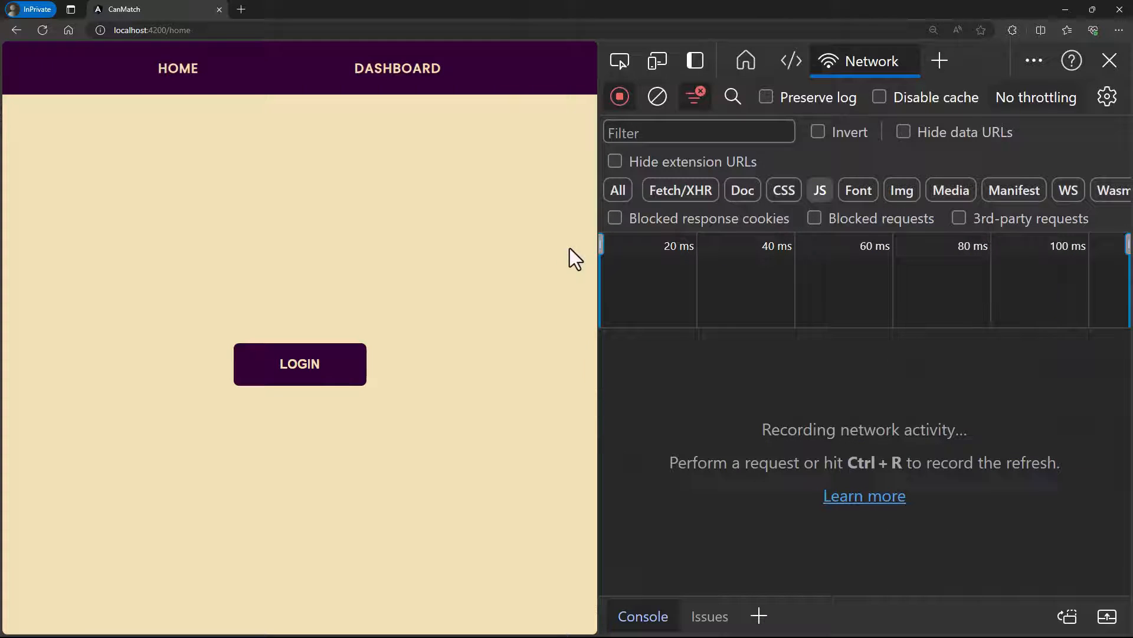
mouse_move(404, 80)
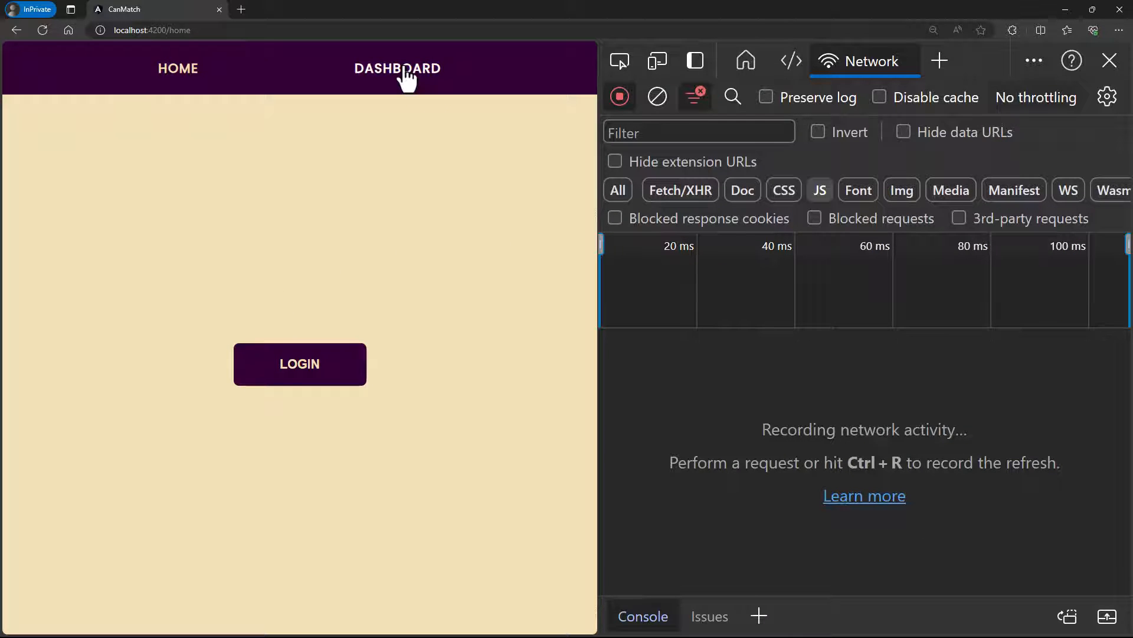
left_click(398, 68)
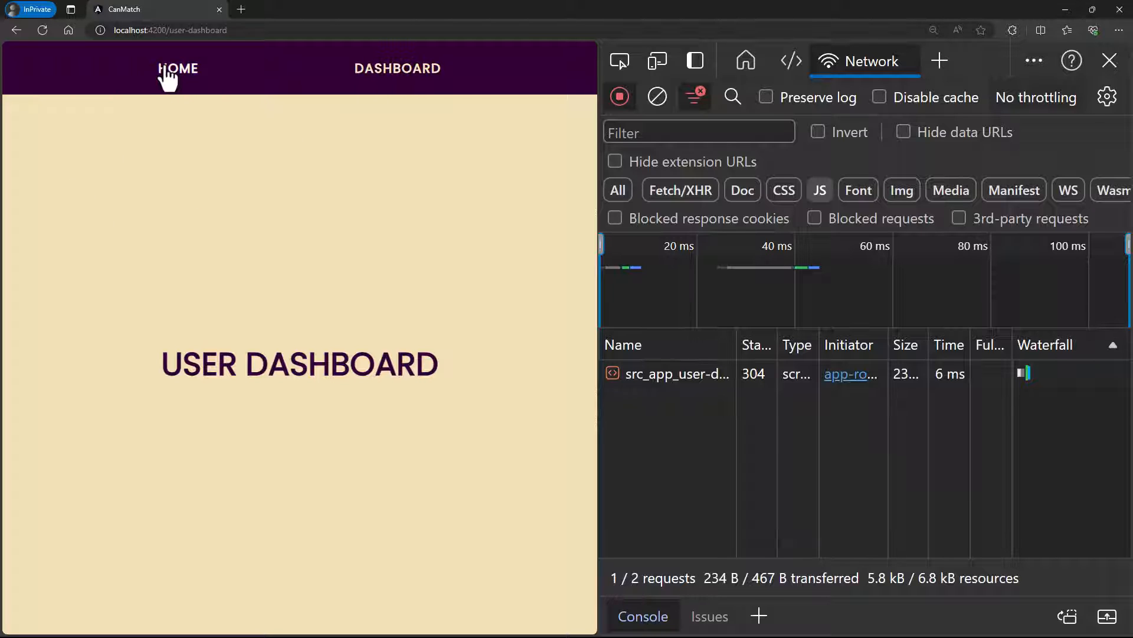
left_click(178, 68)
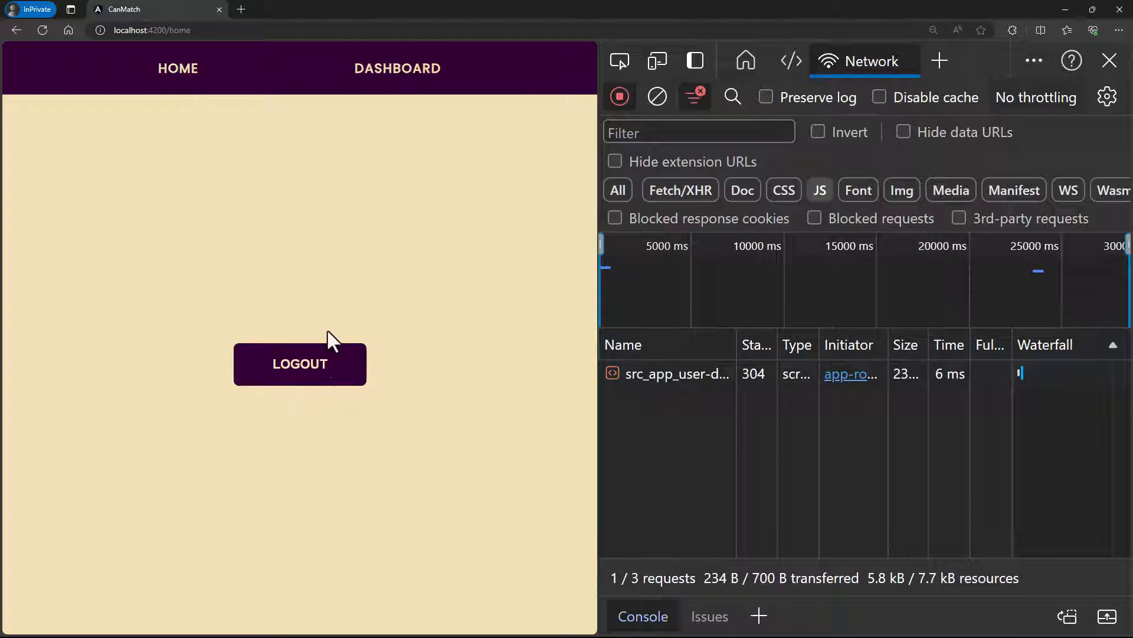
left_click(397, 67)
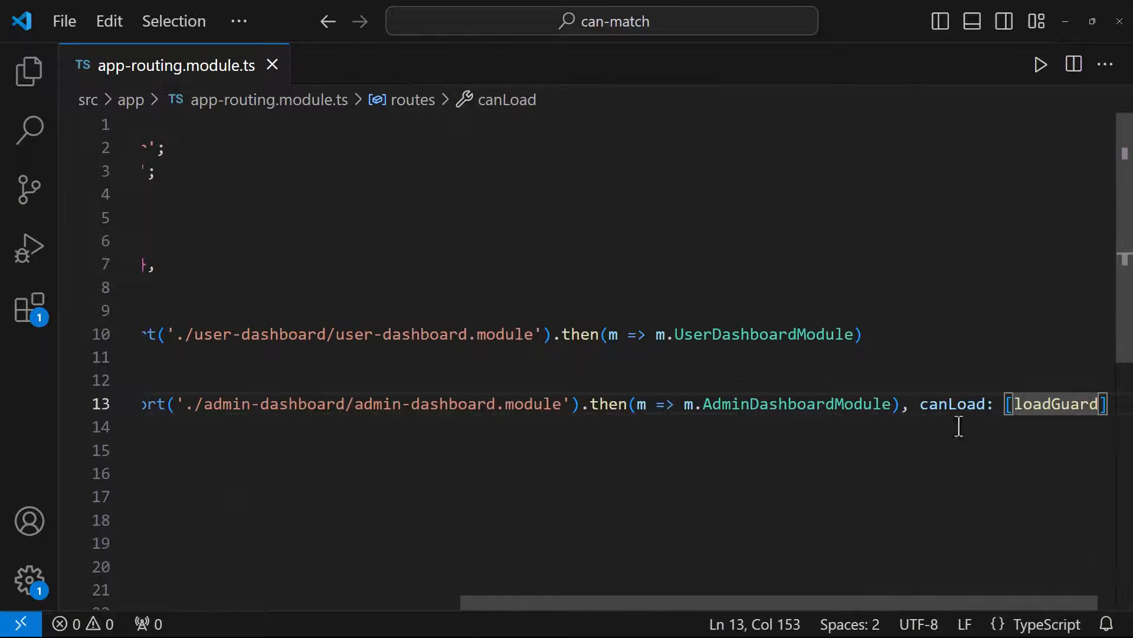
Select the admin route's canLoad key and retype 'can' to show guard suggestions
double_click(954, 404)
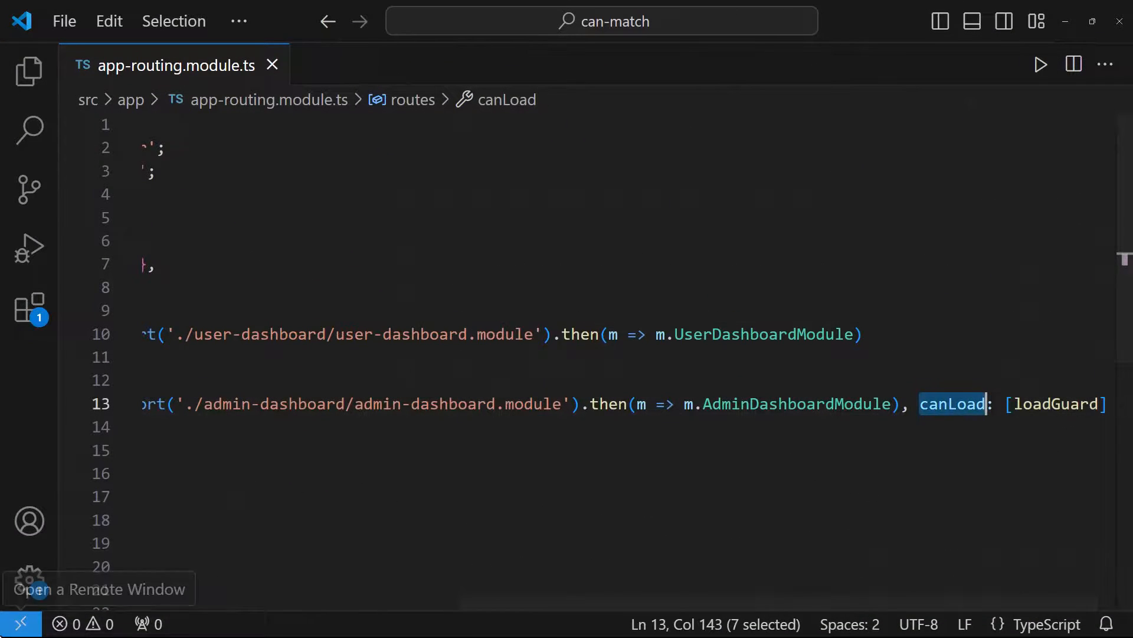
type("can")
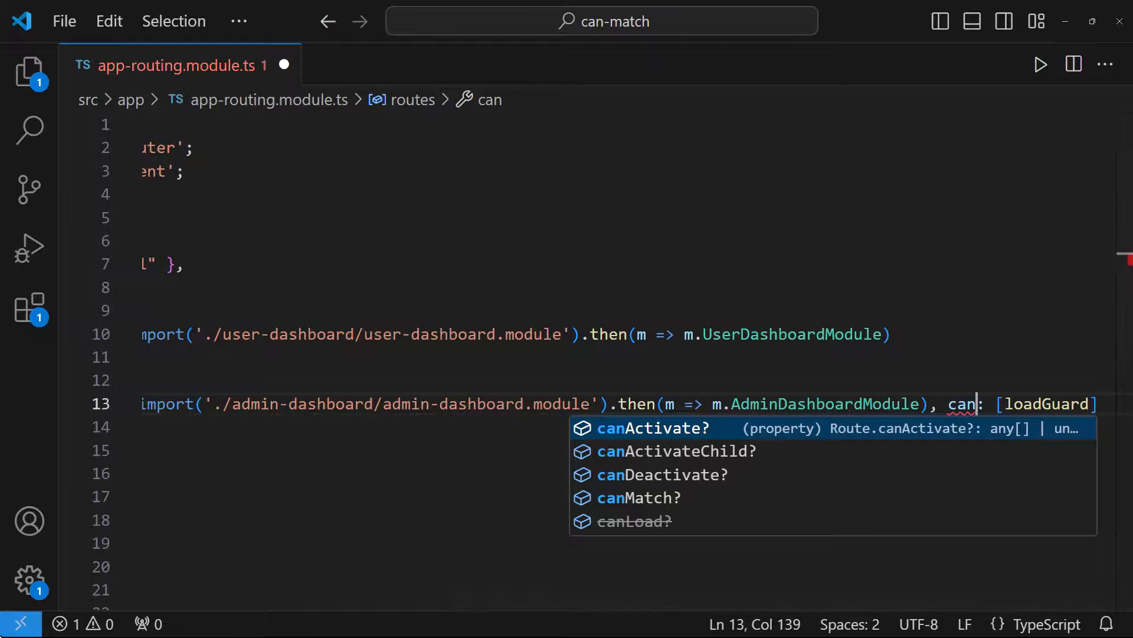
left_click(638, 497)
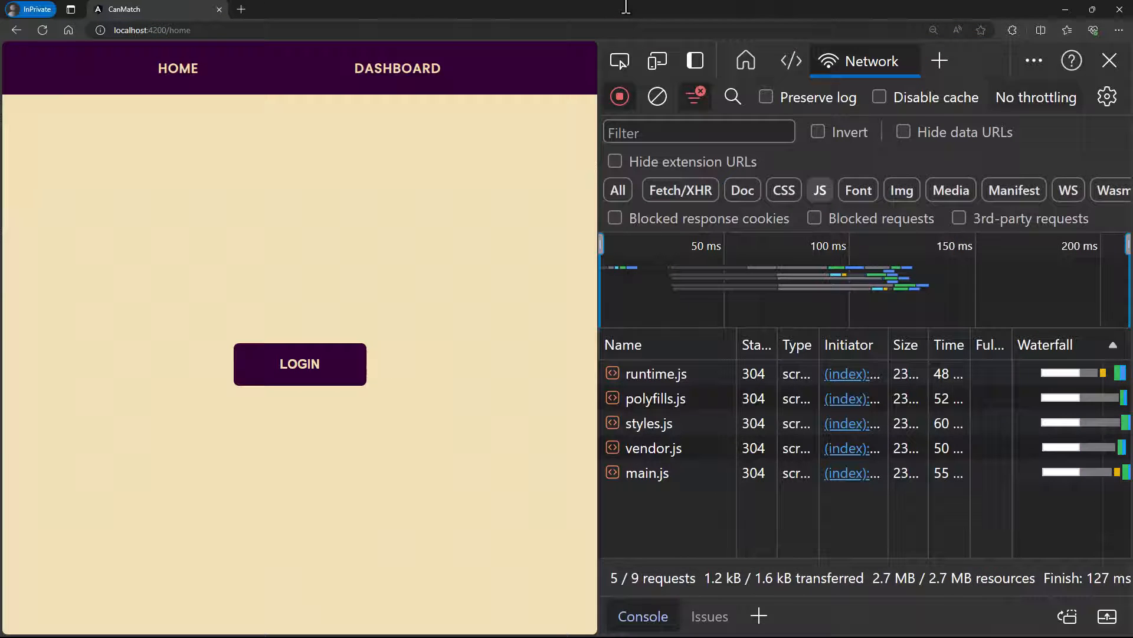
Clear the DevTools Network log and log out of the app
left_click(657, 96)
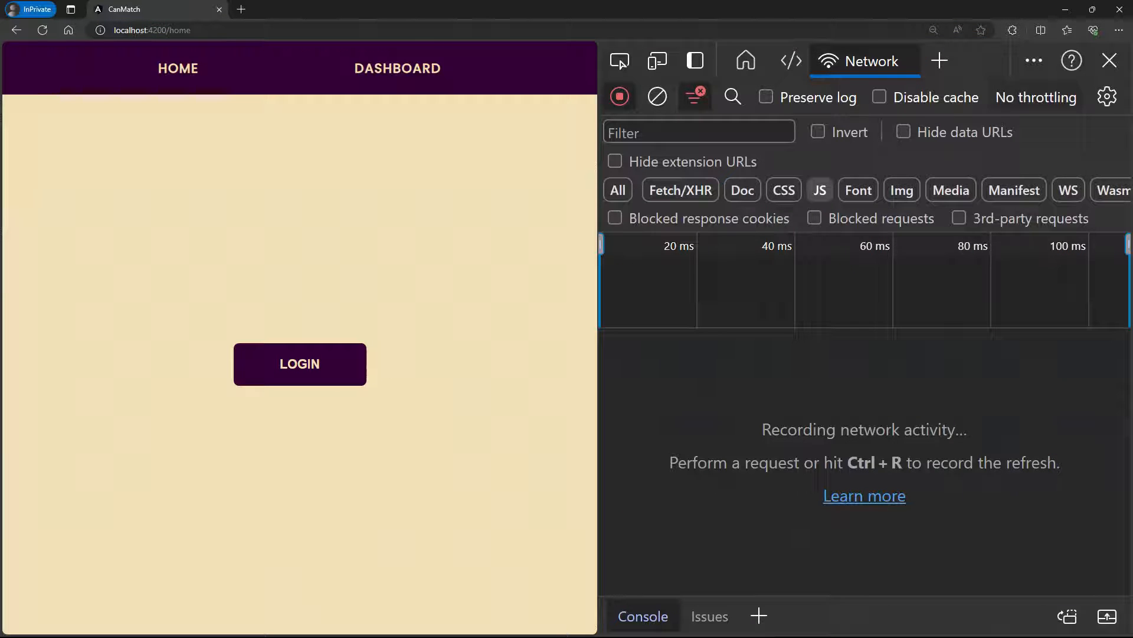
mouse_move(417, 88)
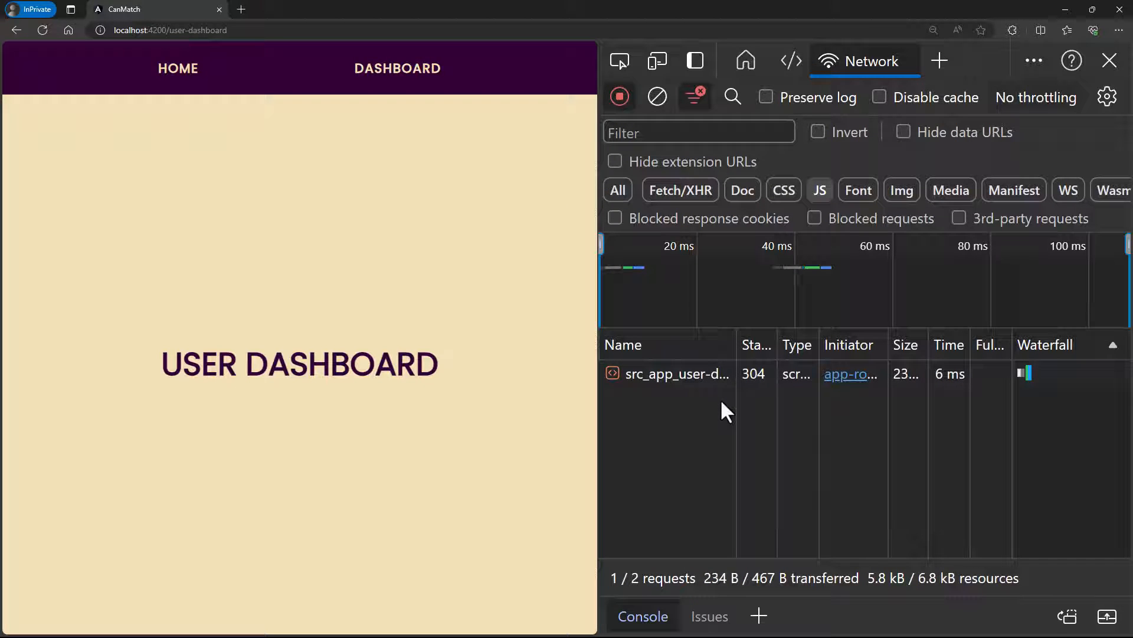
mouse_move(241, 117)
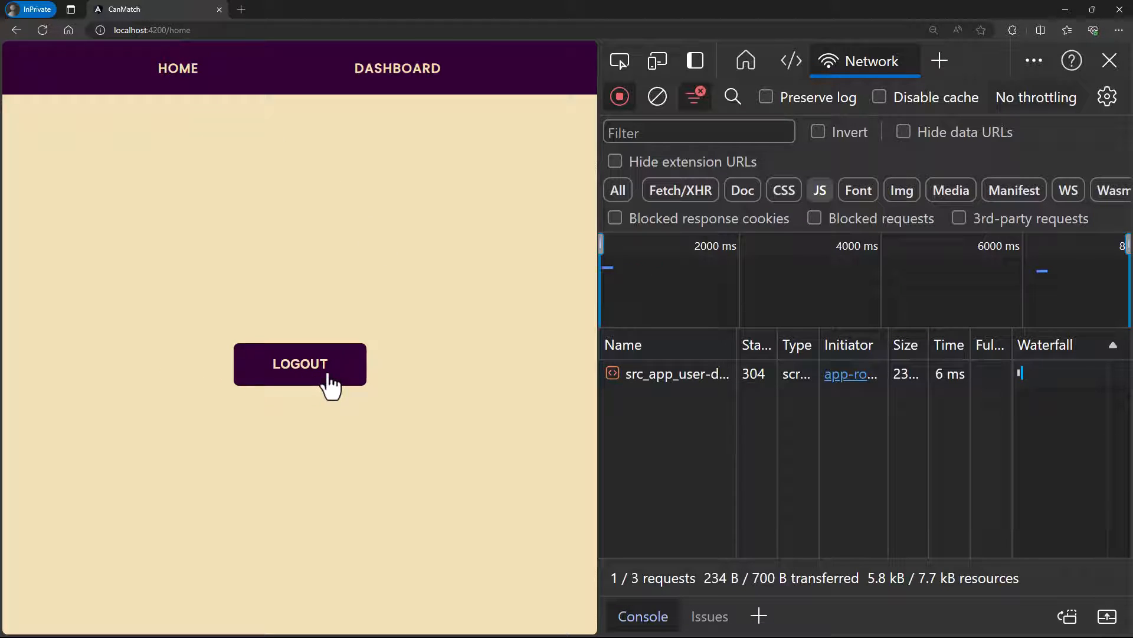
left_click(397, 68)
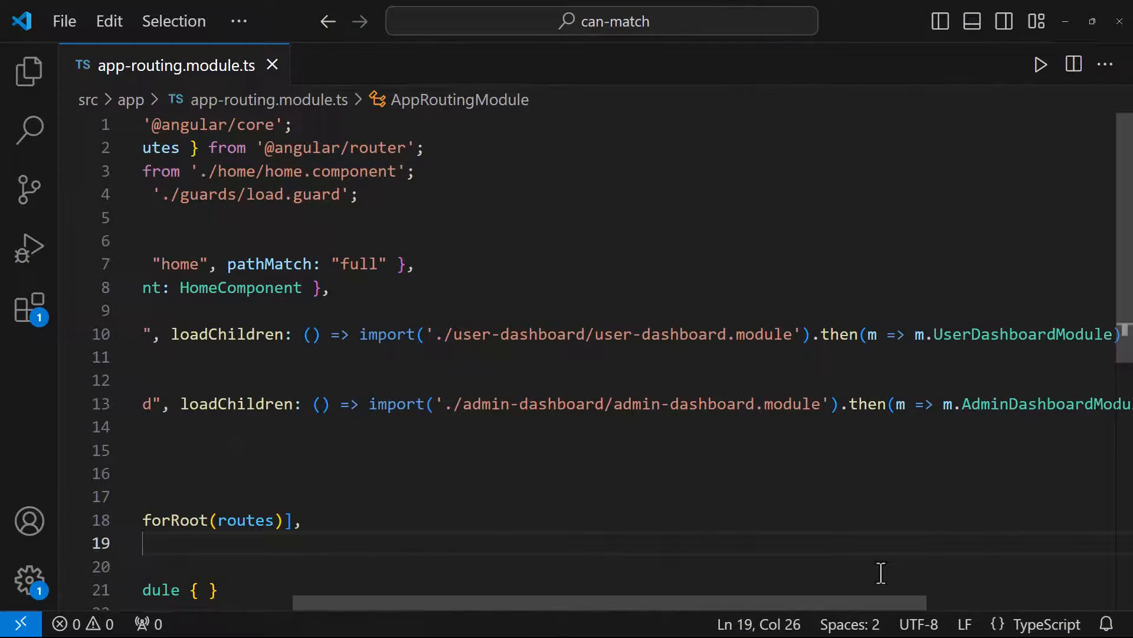
Set both route paths to 'dashboard' and comment out the header's admin/user if/else in dashboard()
scroll("left", 3)
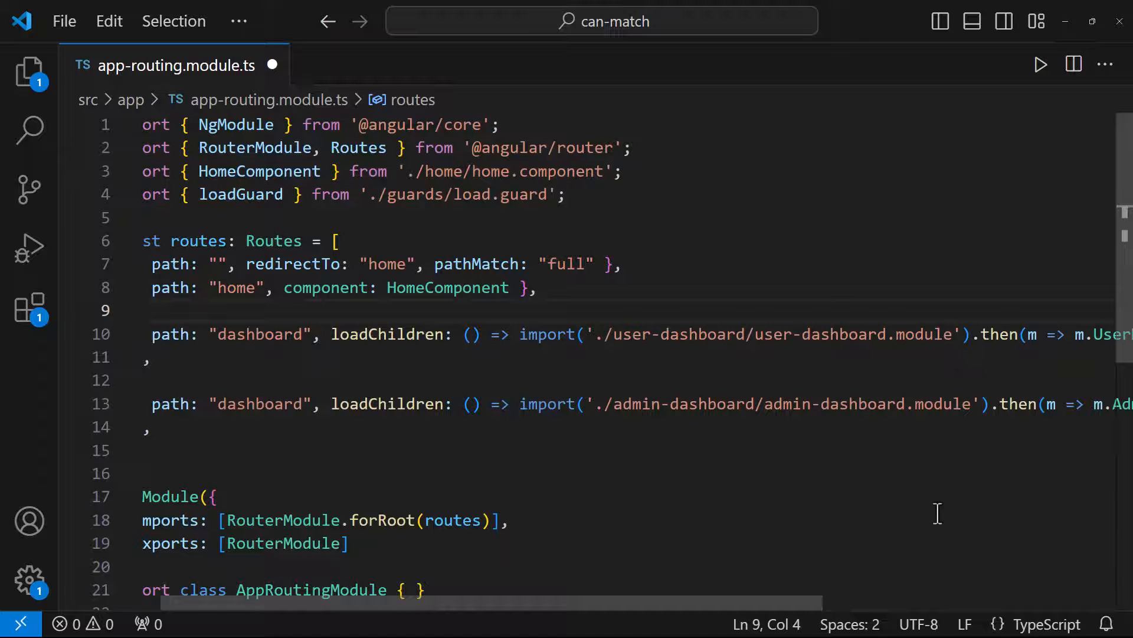
left_click(29, 70)
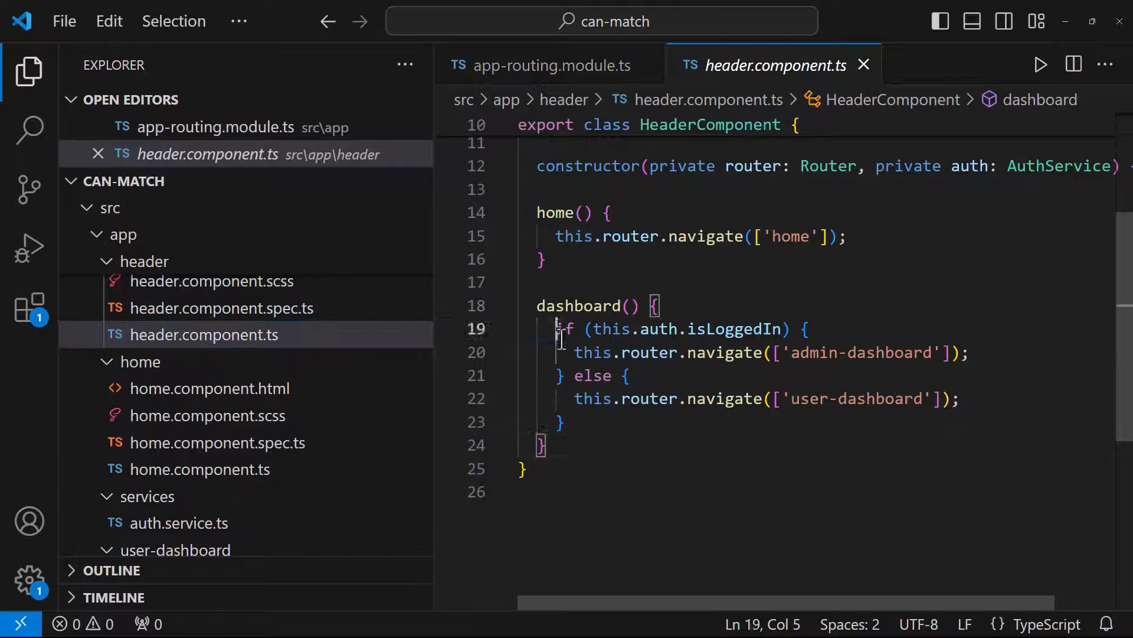
key("Ctrl+/")
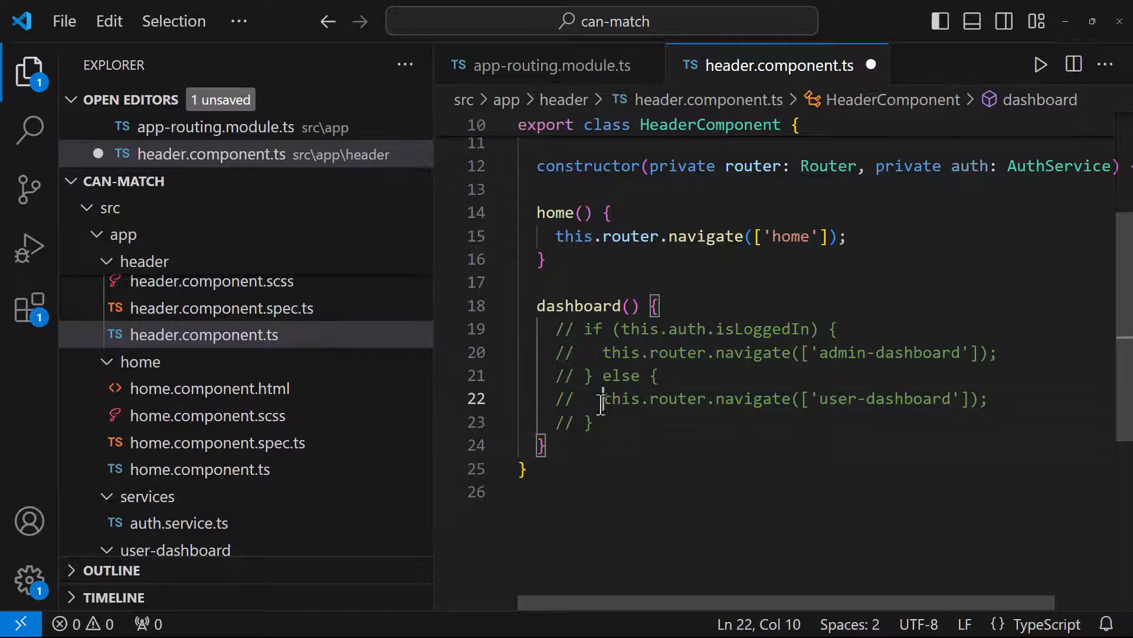
type("this.router.navigate(['user-dashboard']);")
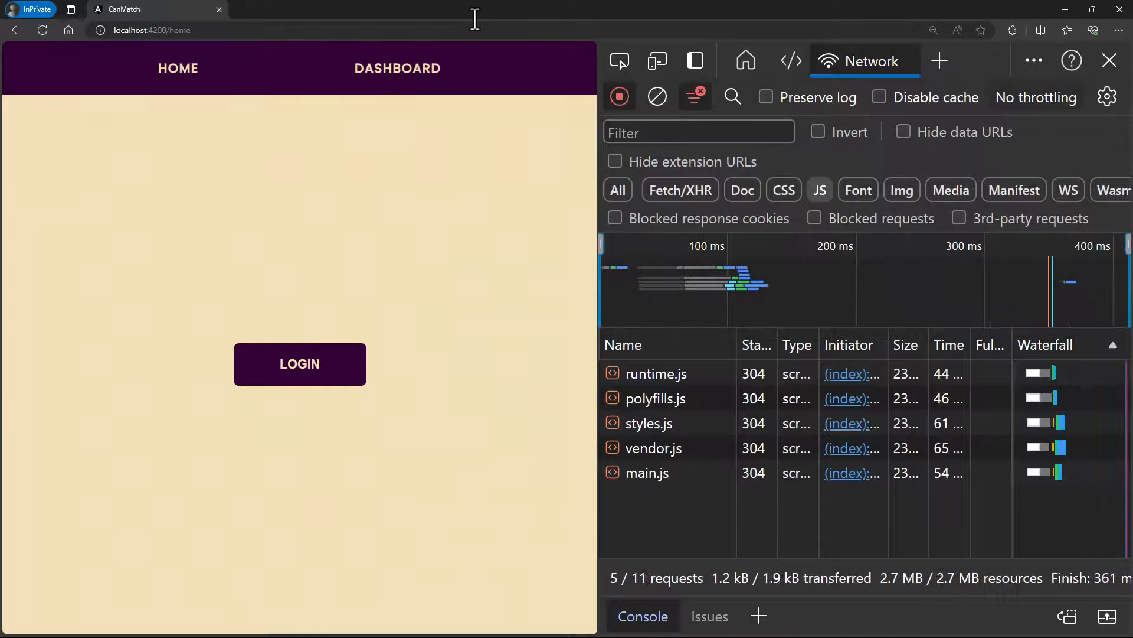
Clear the Network log, visit the shared dashboard path, go home, log in and reopen the dashboard
left_click(657, 96)
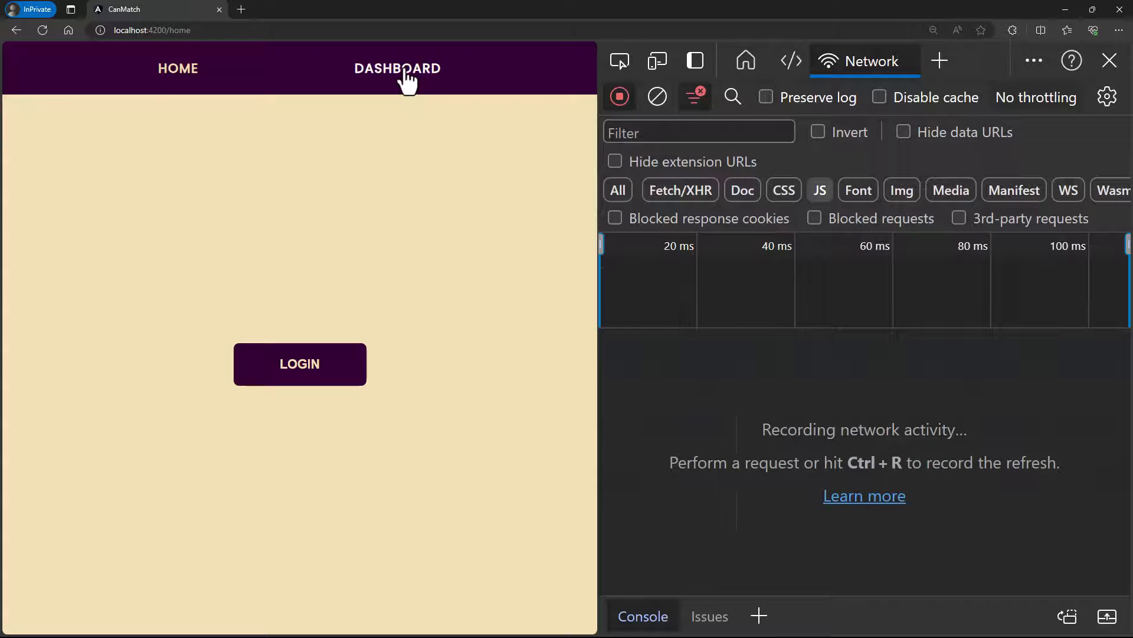
left_click(398, 69)
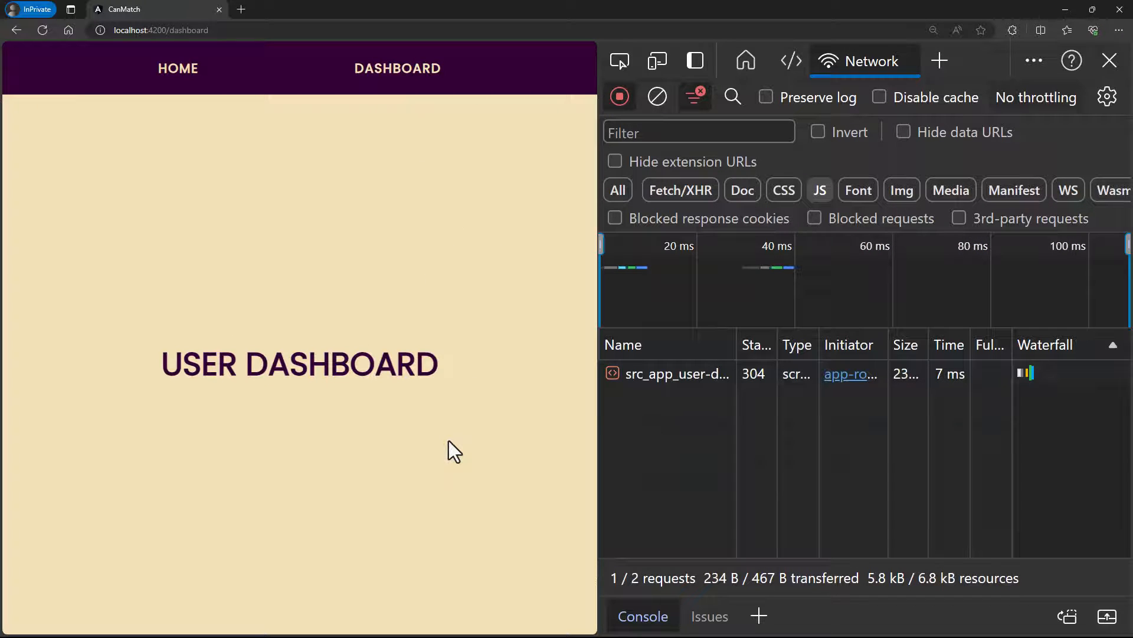
left_click(178, 68)
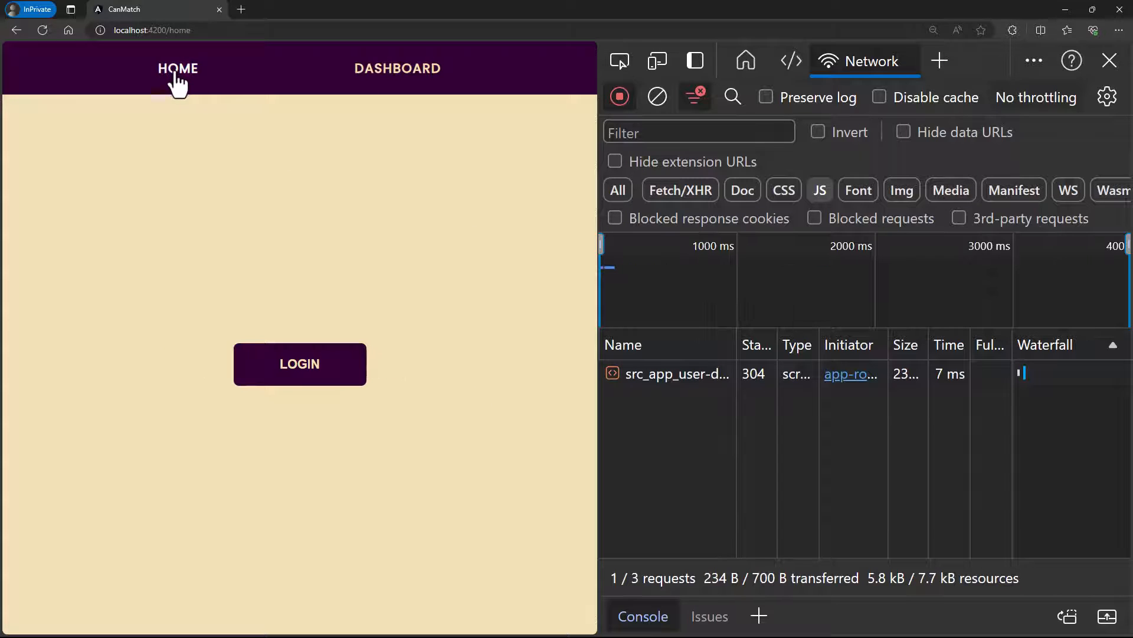
left_click(300, 363)
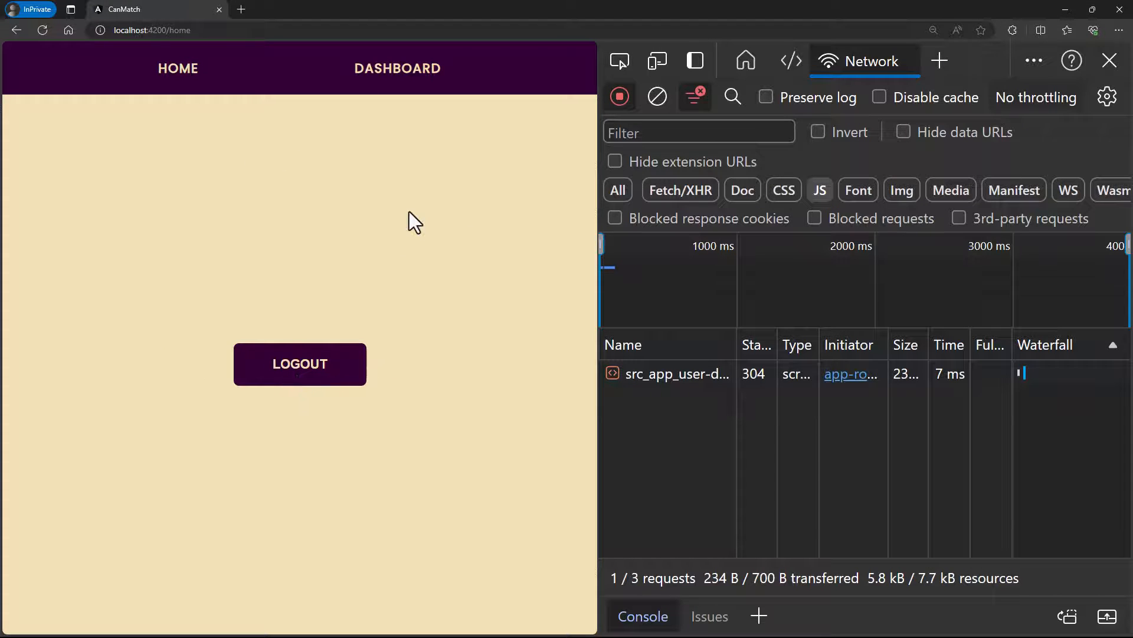
left_click(397, 69)
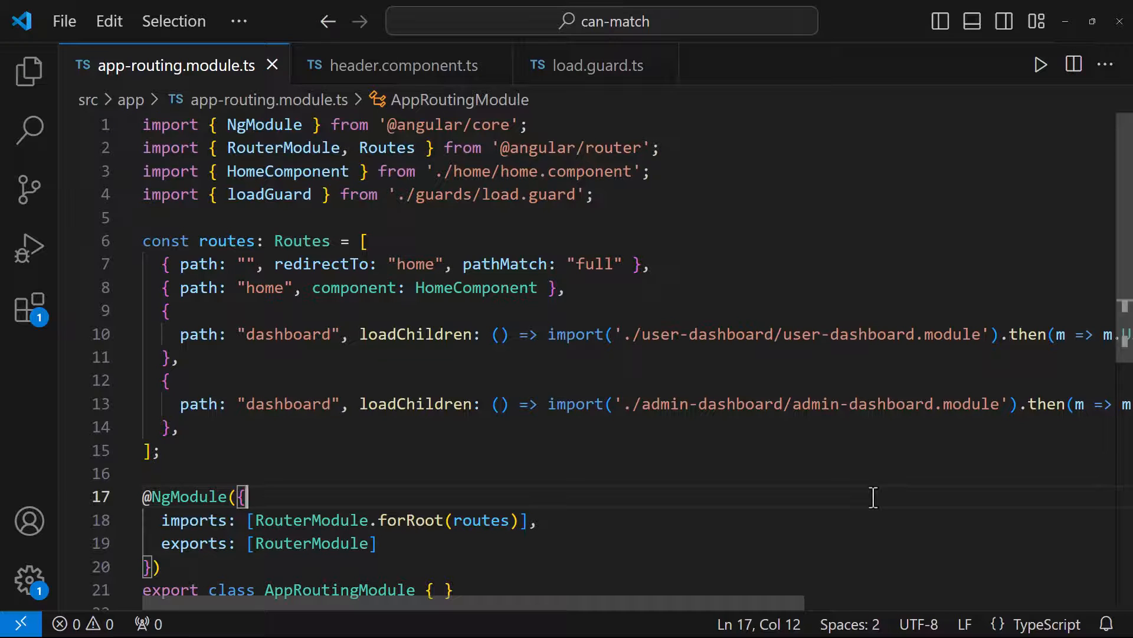
mouse_move(840, 503)
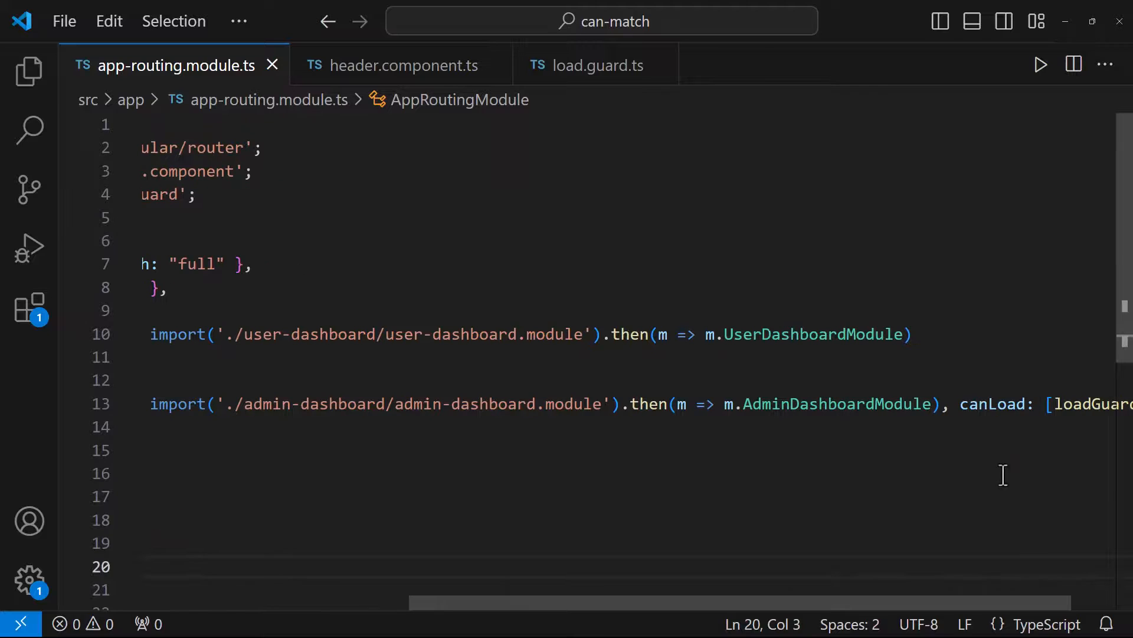
Change the admin route's canLoad to canMatch and move it above the user dashboard route
type("canMatch")
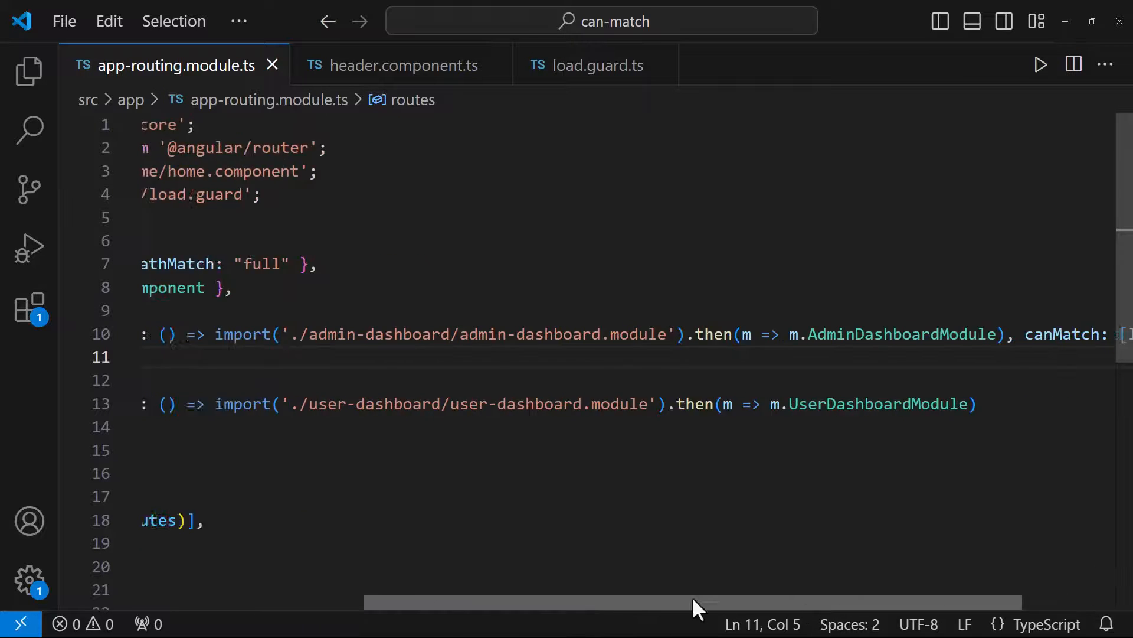
scroll("left", 3)
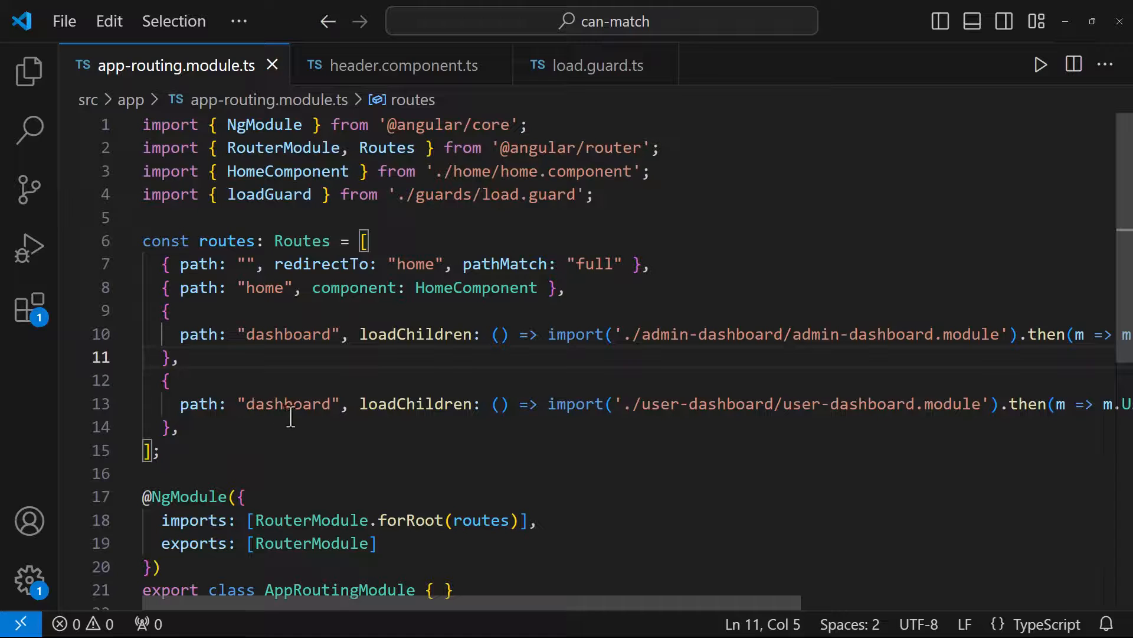
mouse_move(384, 477)
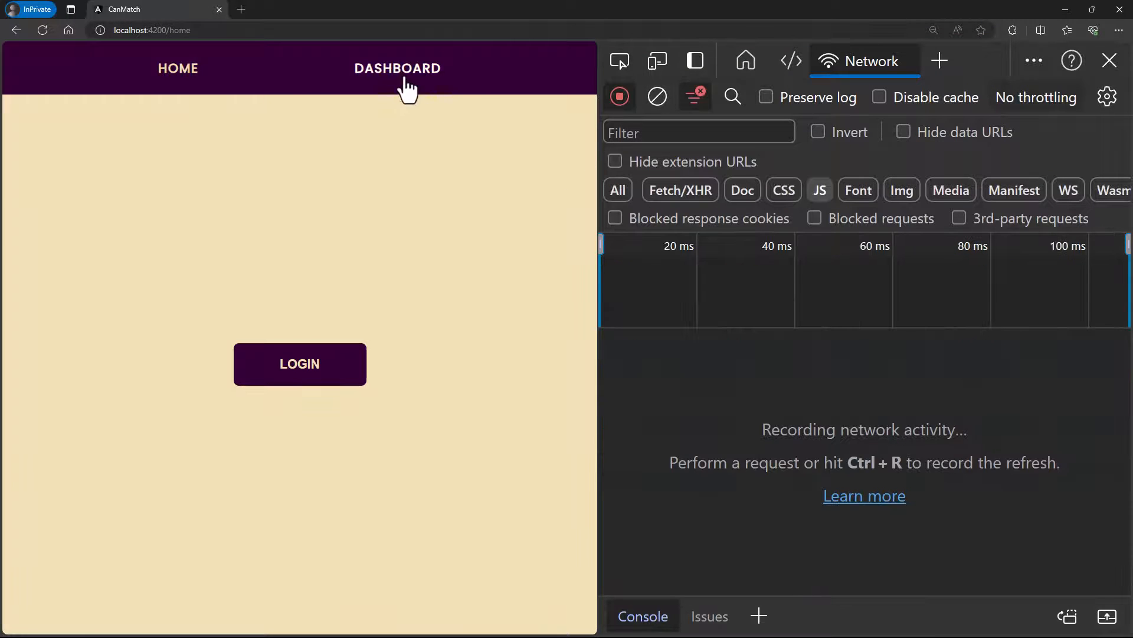
Follow the DASHBOARD link while logged out with the canMatch route order in place
left_click(177, 68)
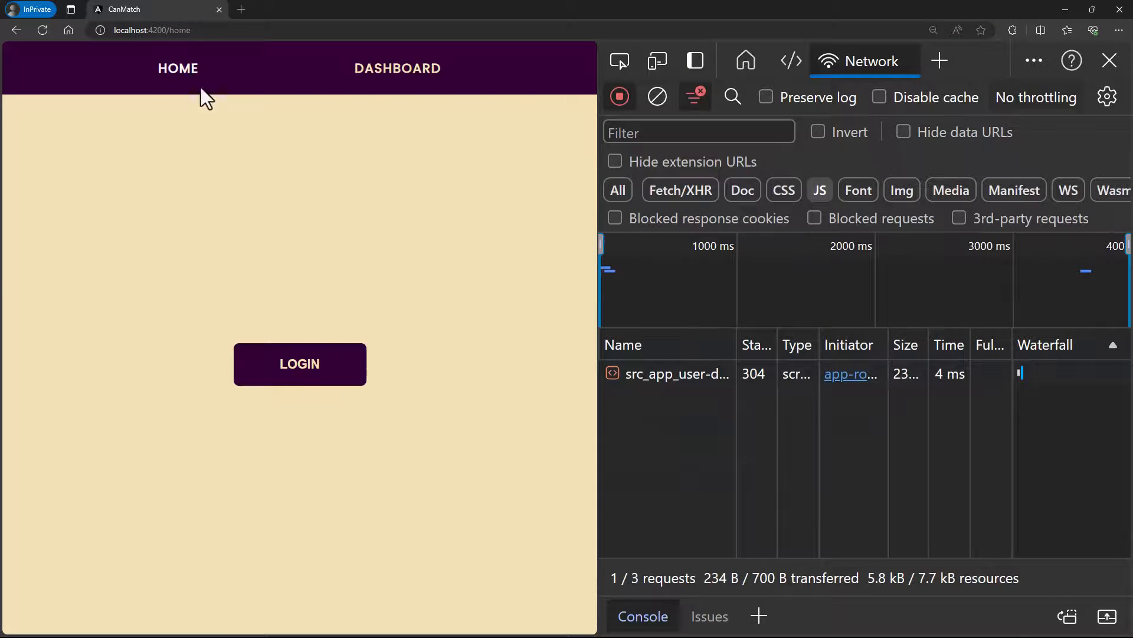